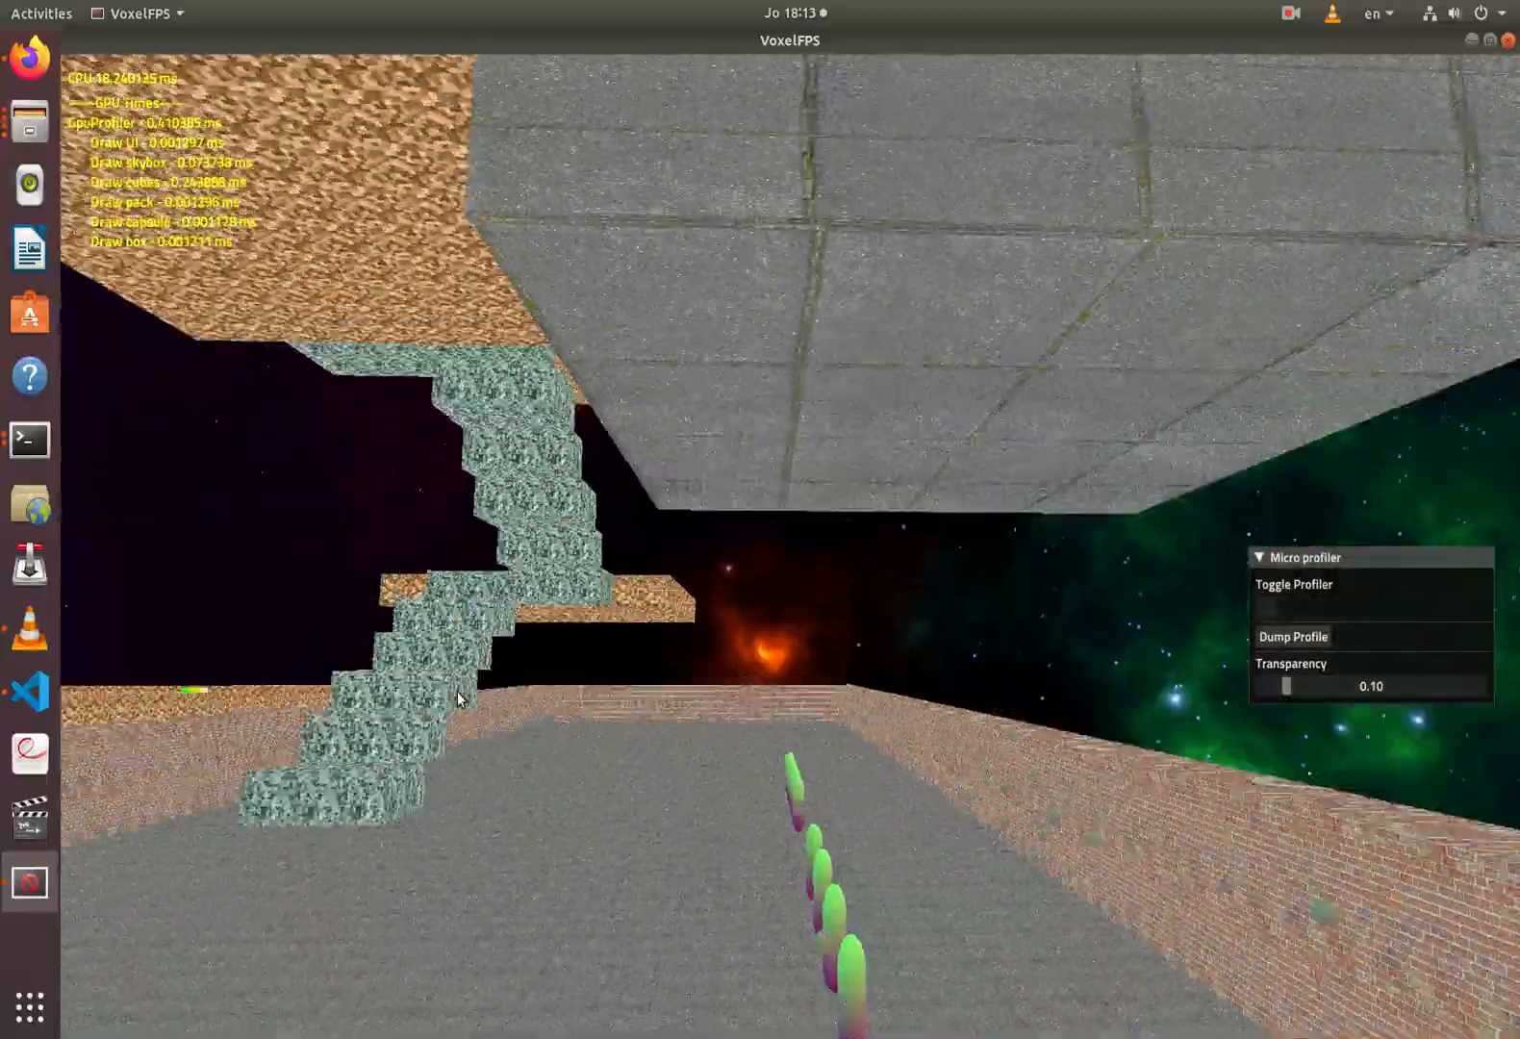
{"action": "mouse_move", "coordinate": [499, 572]}
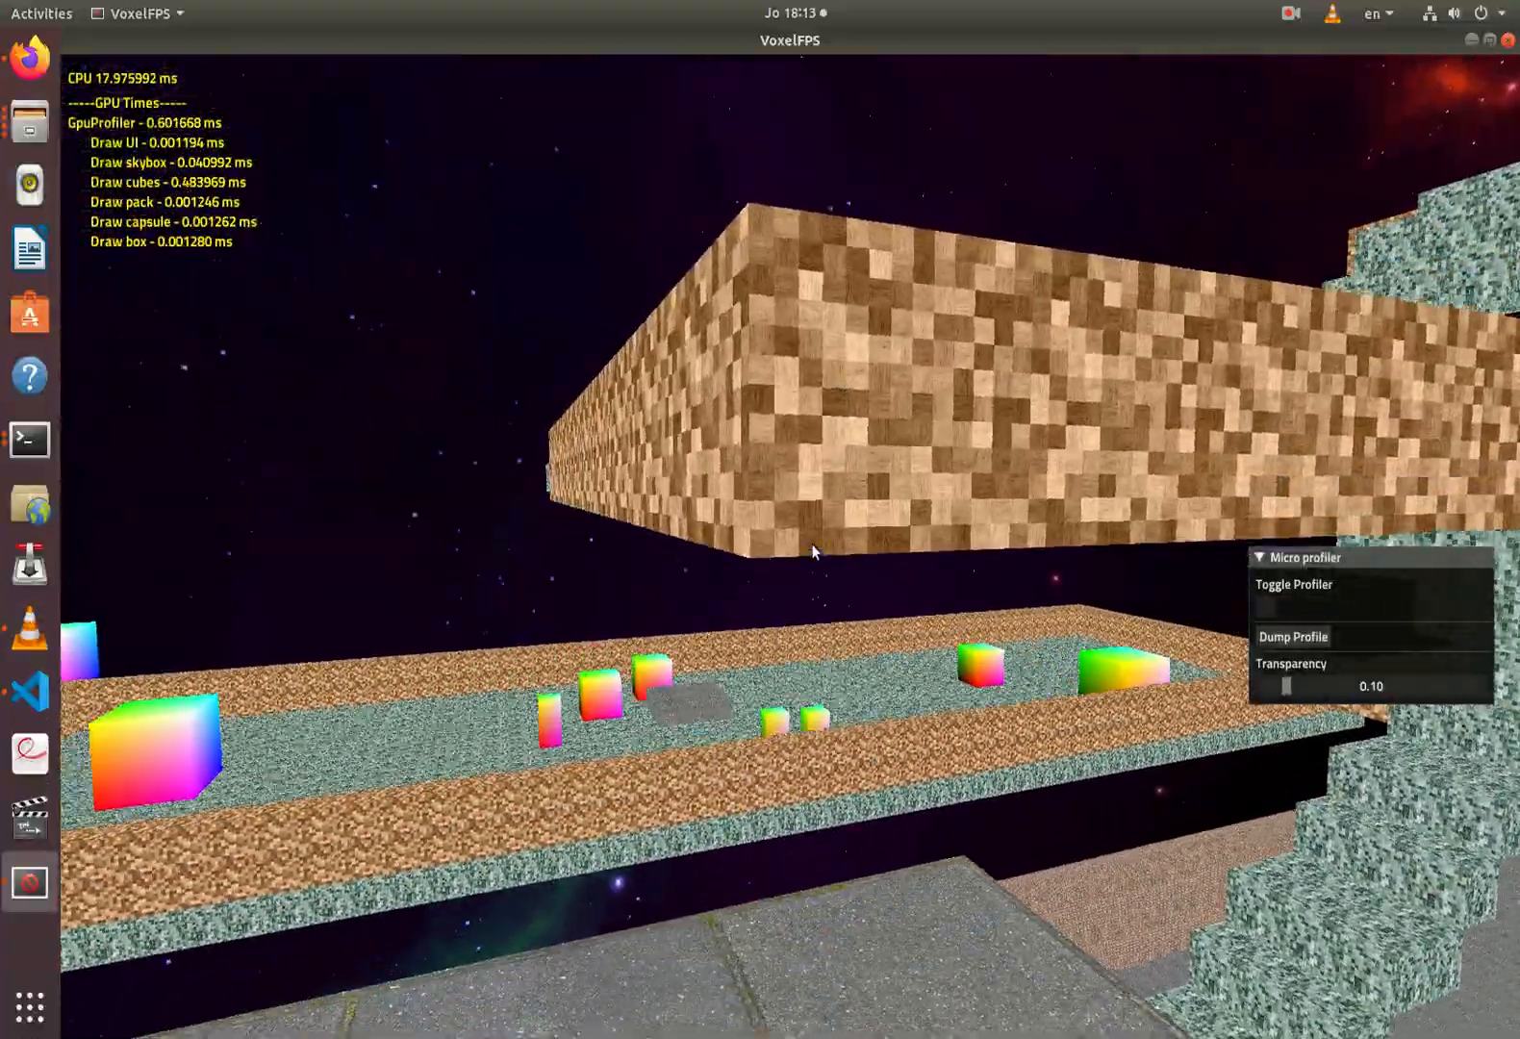
{"action": "mouse_move", "coordinate": [817, 581]}
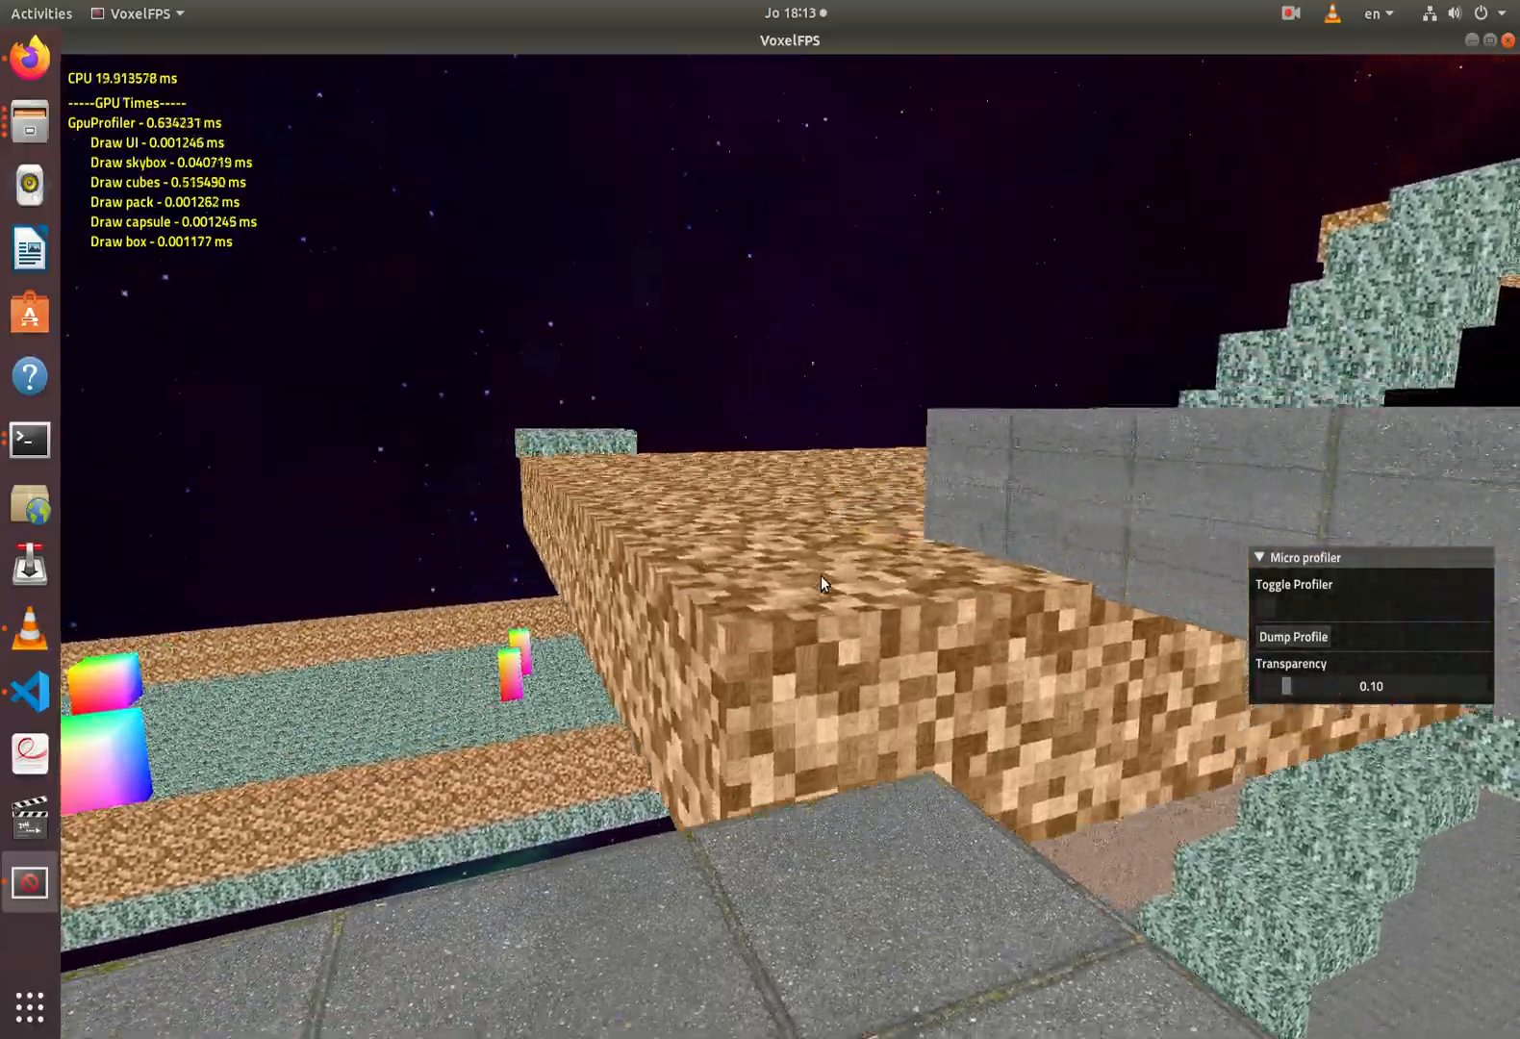